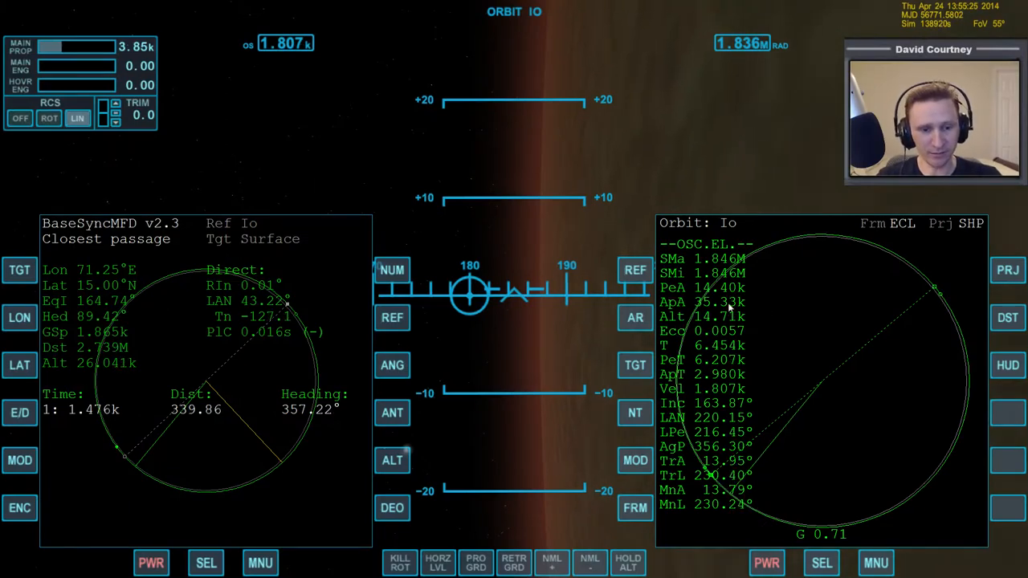
# Step: Switch the right MFD from the Io orbit readout to Map mode targeting Io
pyautogui.click(816, 562)
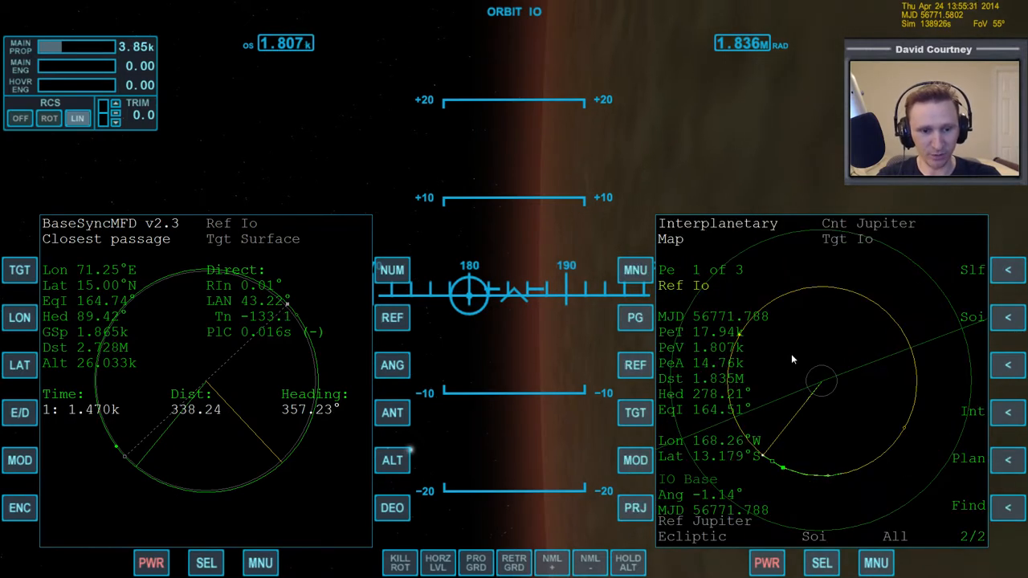
# Step: Set the Map MFD's reference body to Io so the map centres on it
pyautogui.click(392, 318)
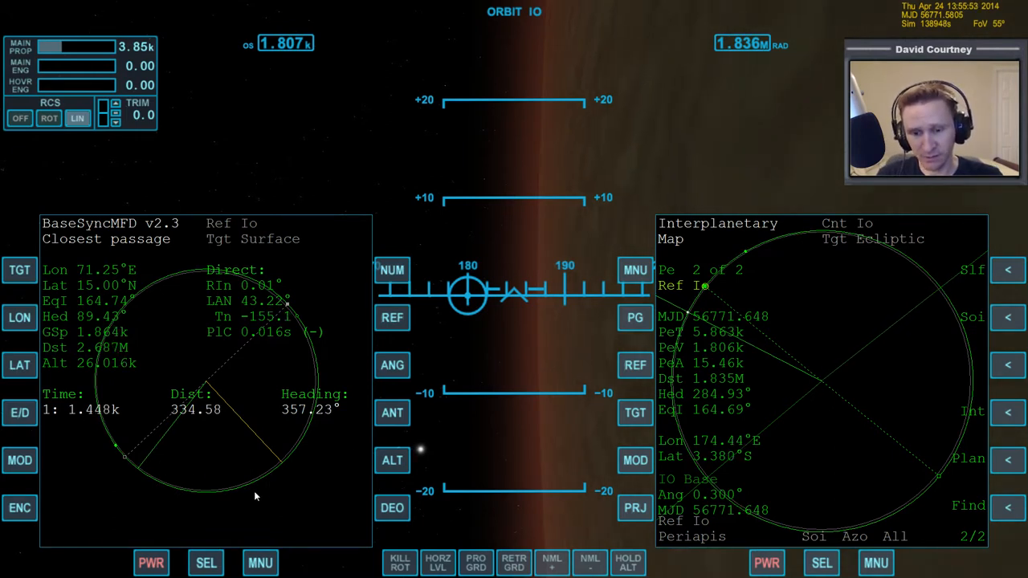
pyautogui.moveTo(270, 484)
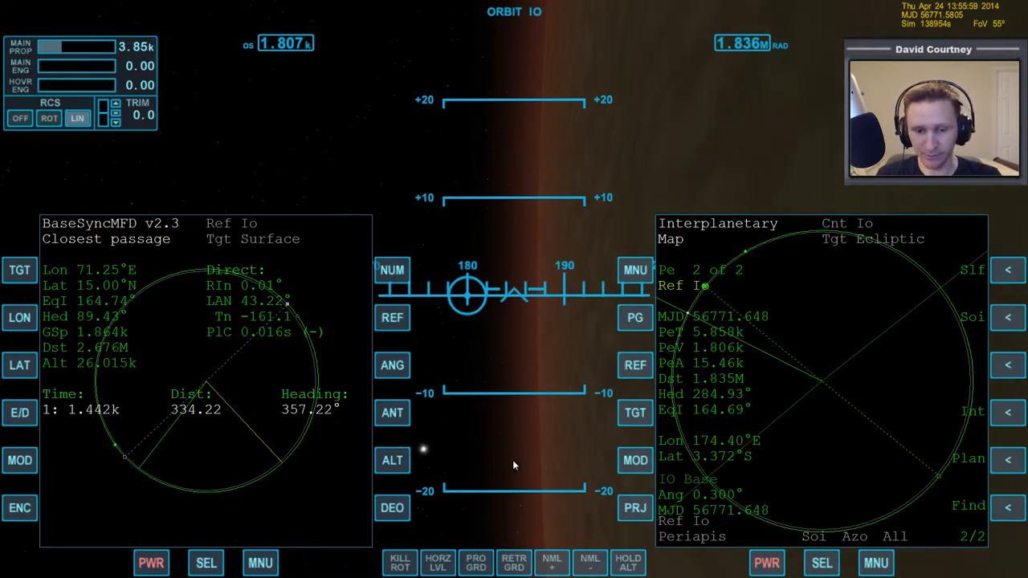
pyautogui.moveTo(568, 453)
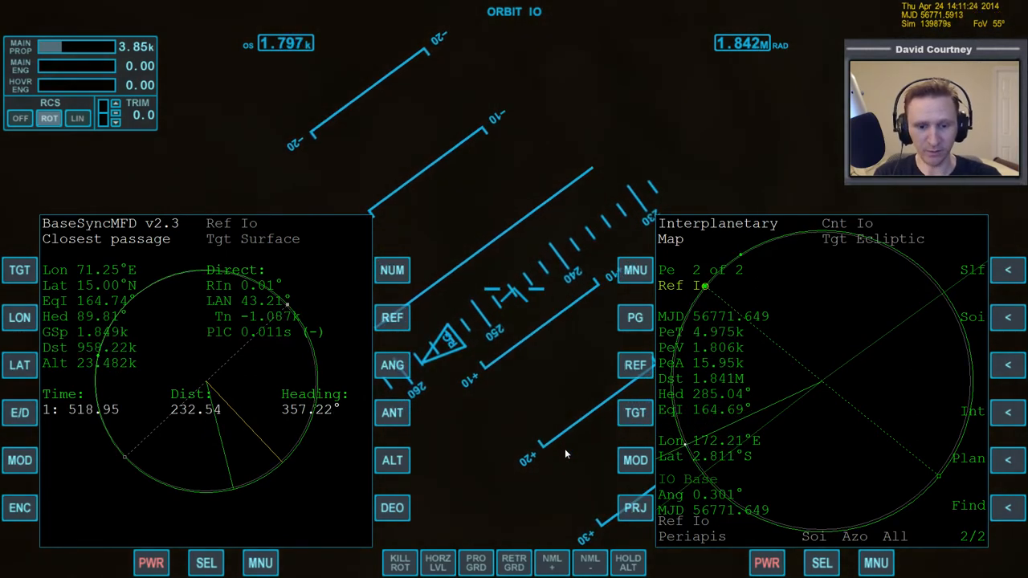
# Step: Switch the right MFD to COM/NAV mode showing NAV1 at 116.30 MHz
pyautogui.click(822, 562)
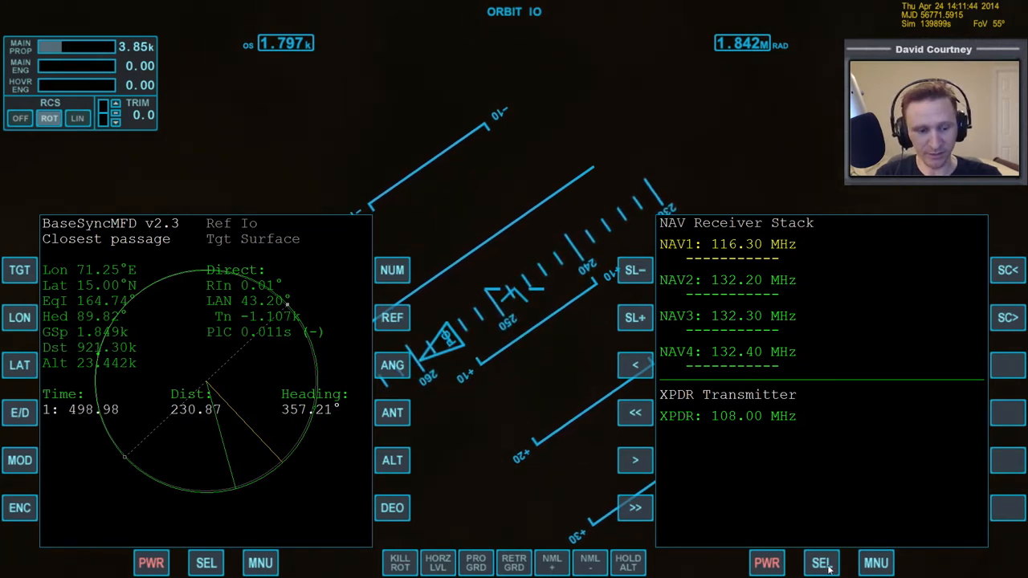
# Step: Switch the right MFD to VOR/VTOL mode receiving the LBB beacon on NAV1
pyautogui.click(820, 562)
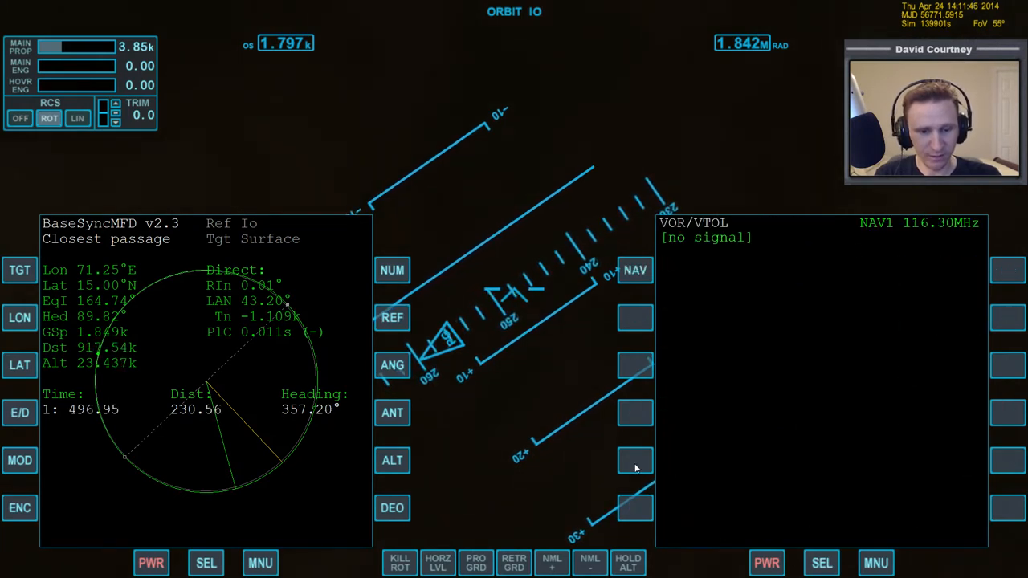
pyautogui.moveTo(600, 460)
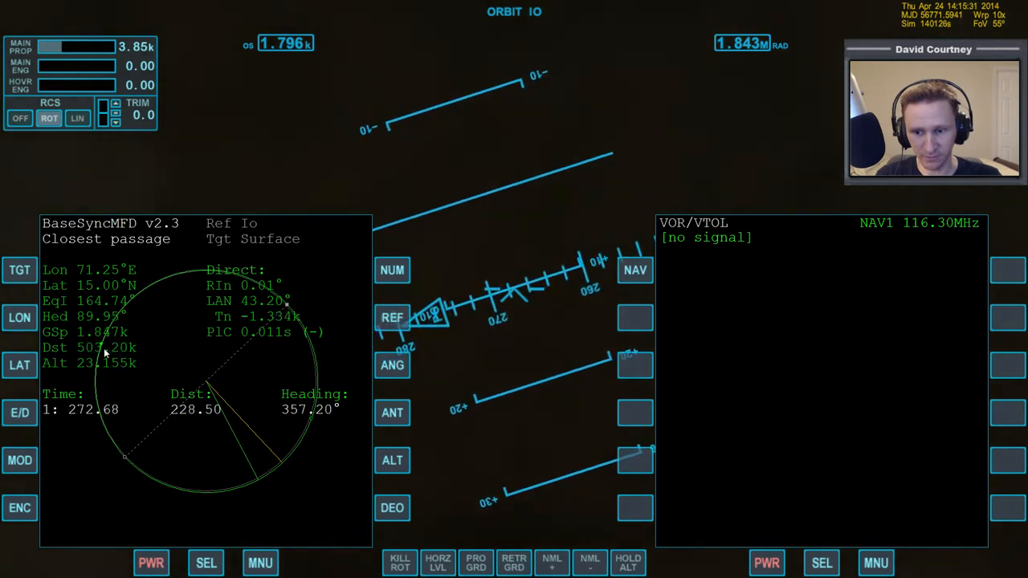
pyautogui.click(634, 270)
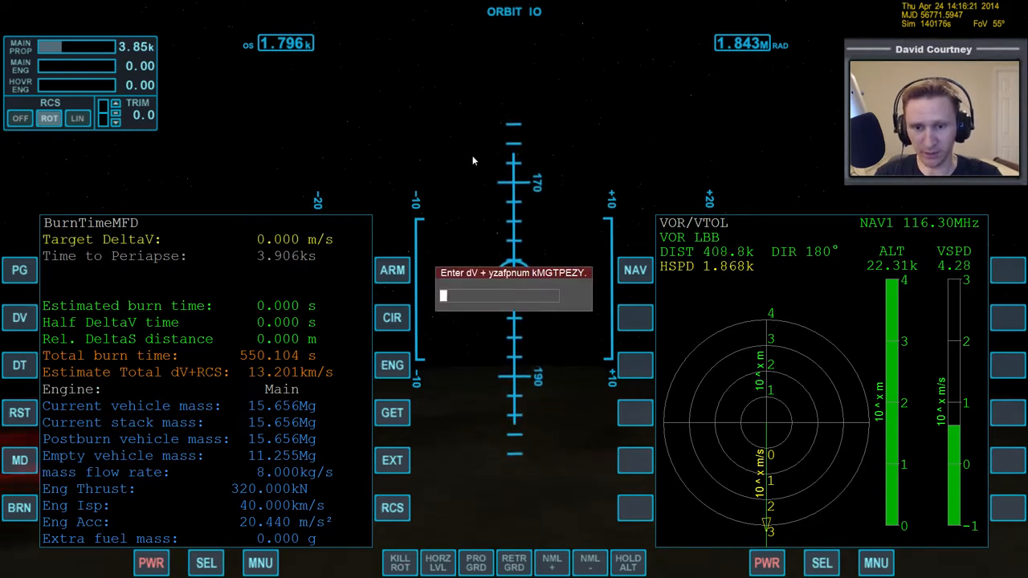
# Step: Enter a 1.8 km/s target delta-v in BurnTimeMFD, giving an 86 s burn estimate
pyautogui.write('1')
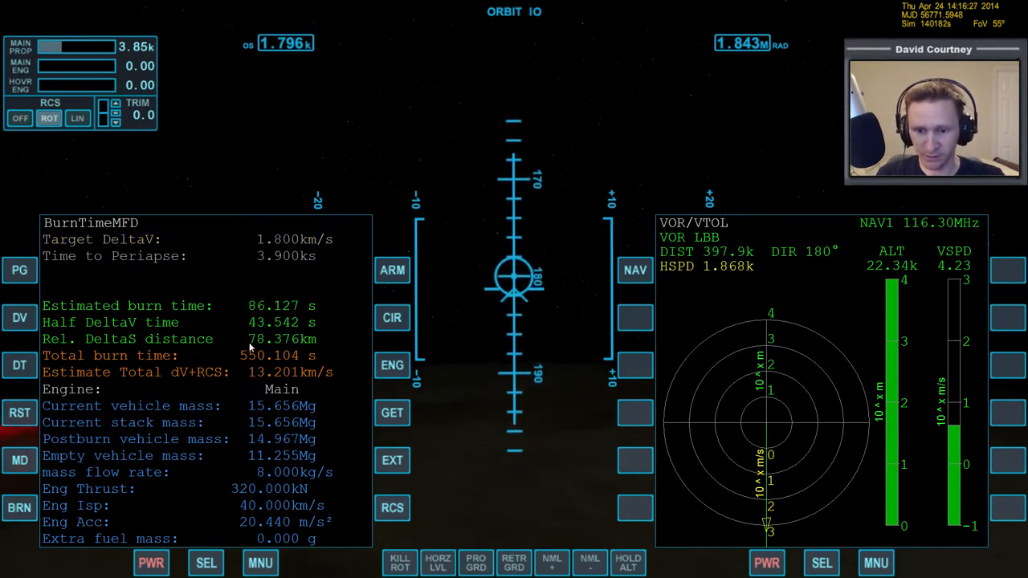
pyautogui.moveTo(520, 369)
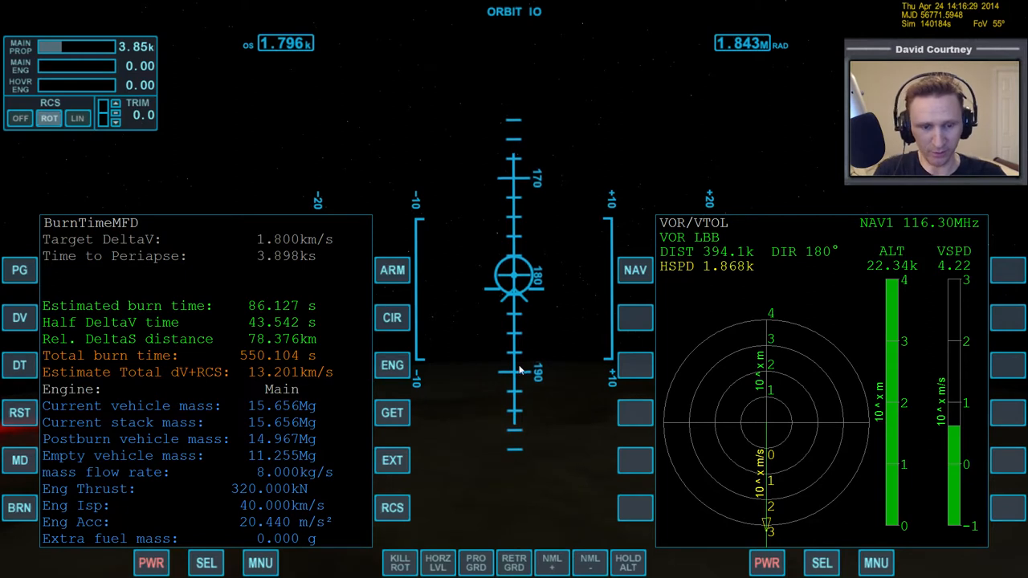
pyautogui.moveTo(602, 347)
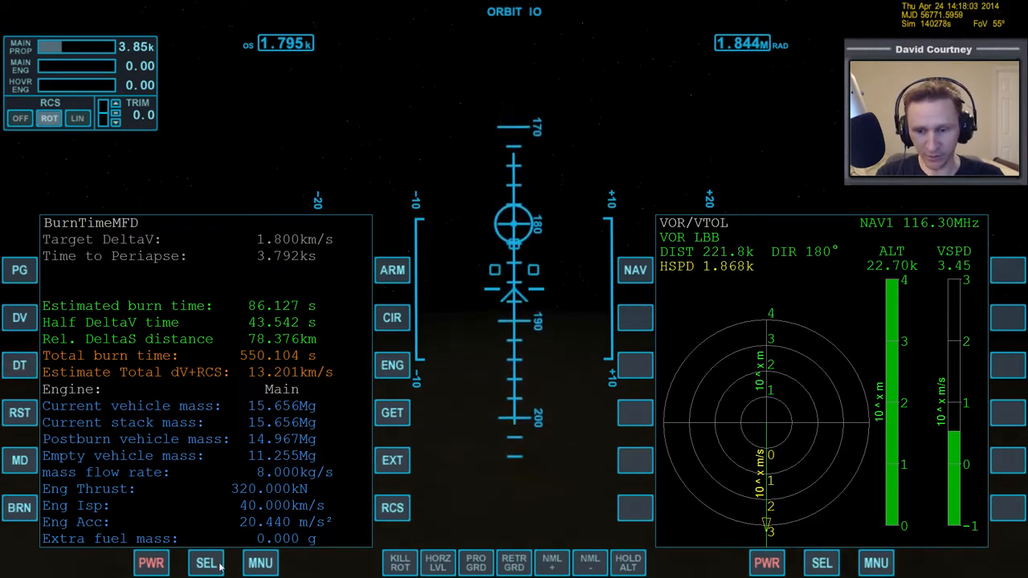
# Step: Show Io surface flight instruments on the left MFD, then bring up the Mode Select list
pyautogui.click(205, 562)
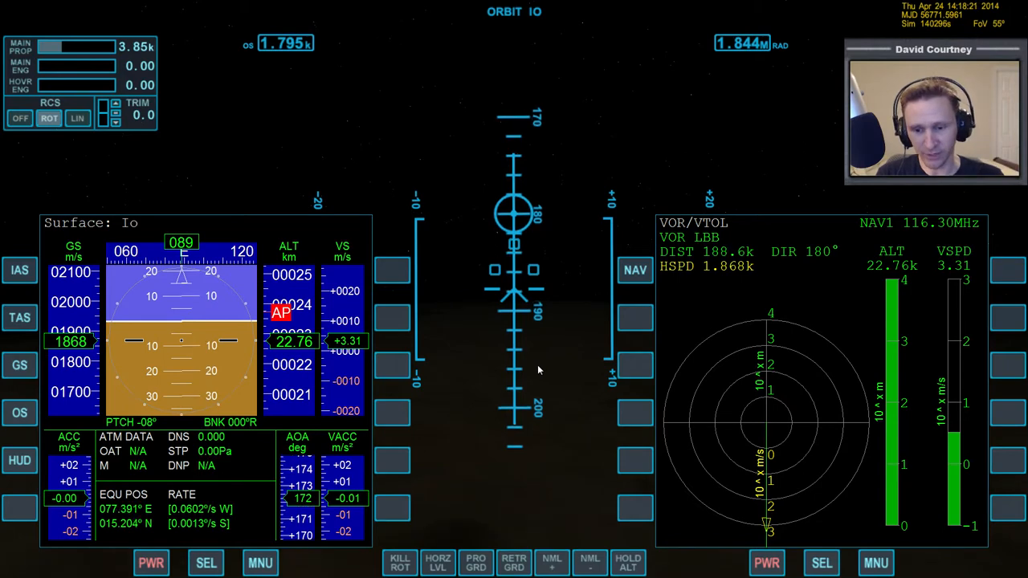
pyautogui.click(205, 562)
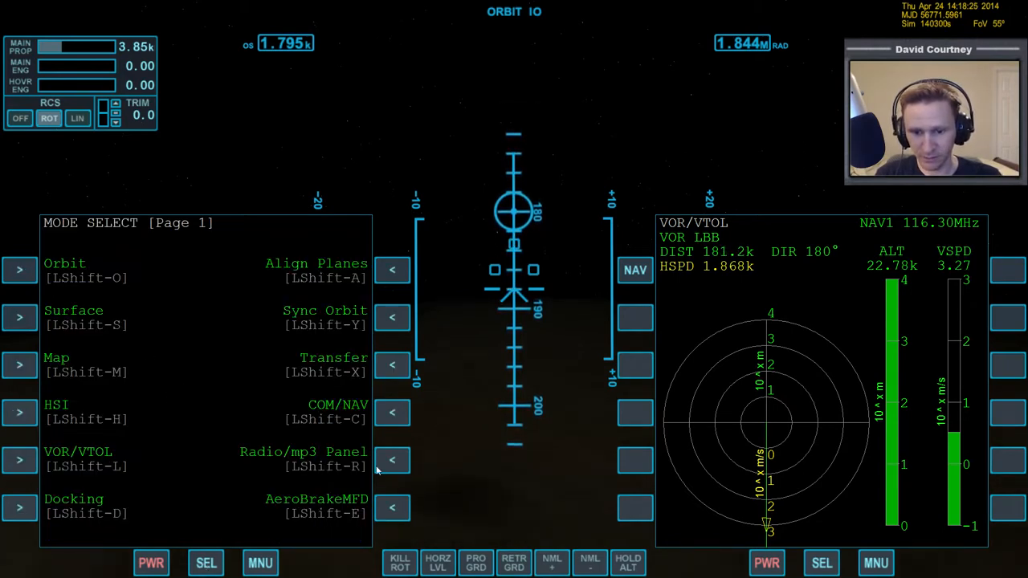
# Step: Return the left MFD to BurnTimeMFD with its 1.800 km/s target intact
pyautogui.click(206, 562)
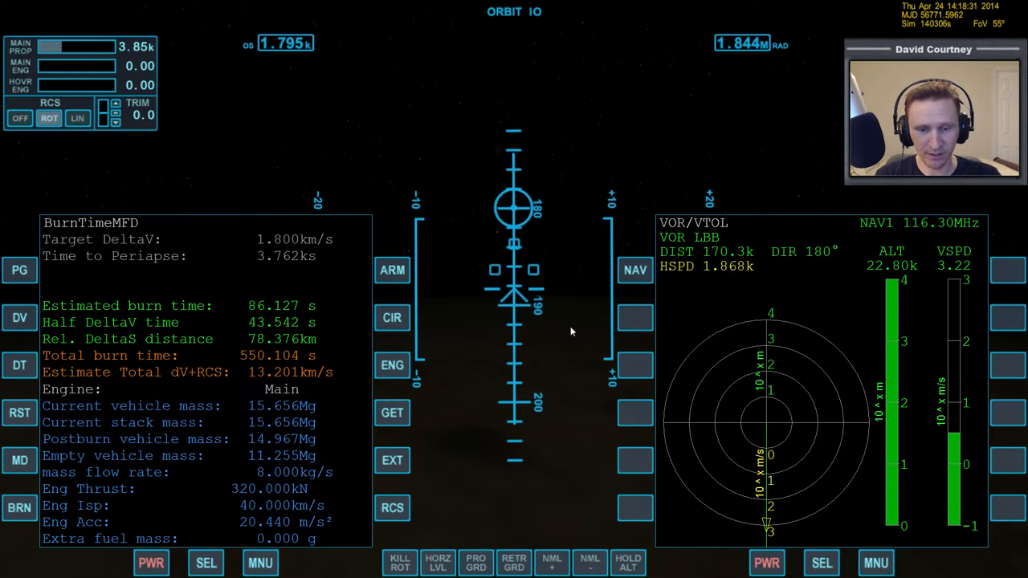
pyautogui.moveTo(451, 440)
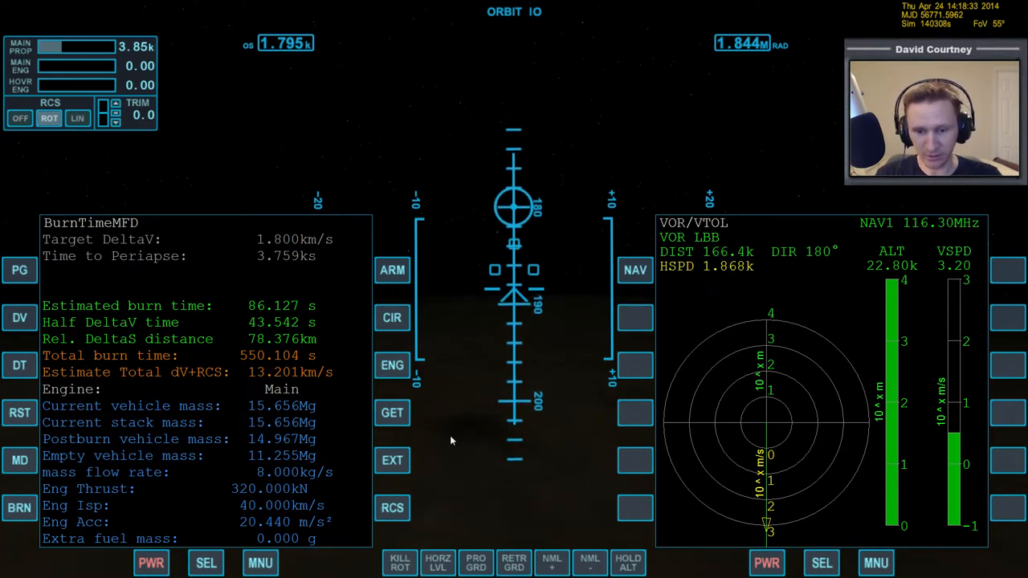
pyautogui.moveTo(440, 347)
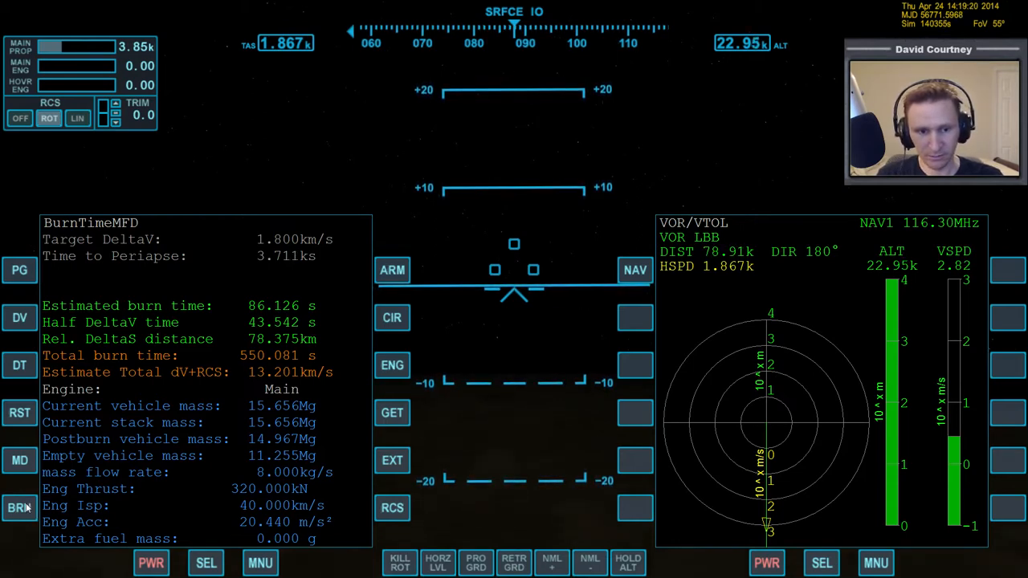
# Step: Engage Autoburn with BRN so the main engine starts the braking burn
pyautogui.click(16, 507)
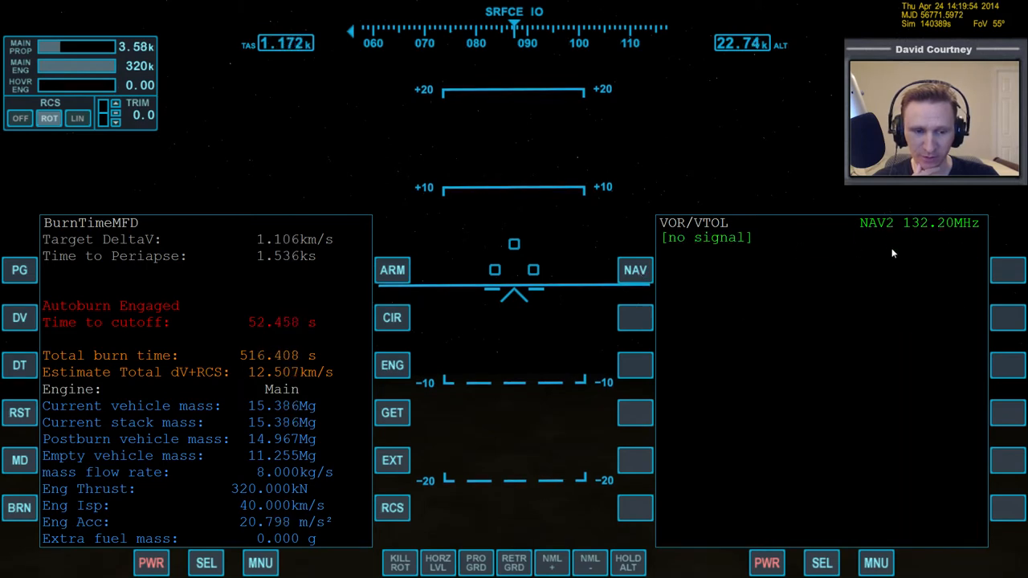
pyautogui.moveTo(739, 333)
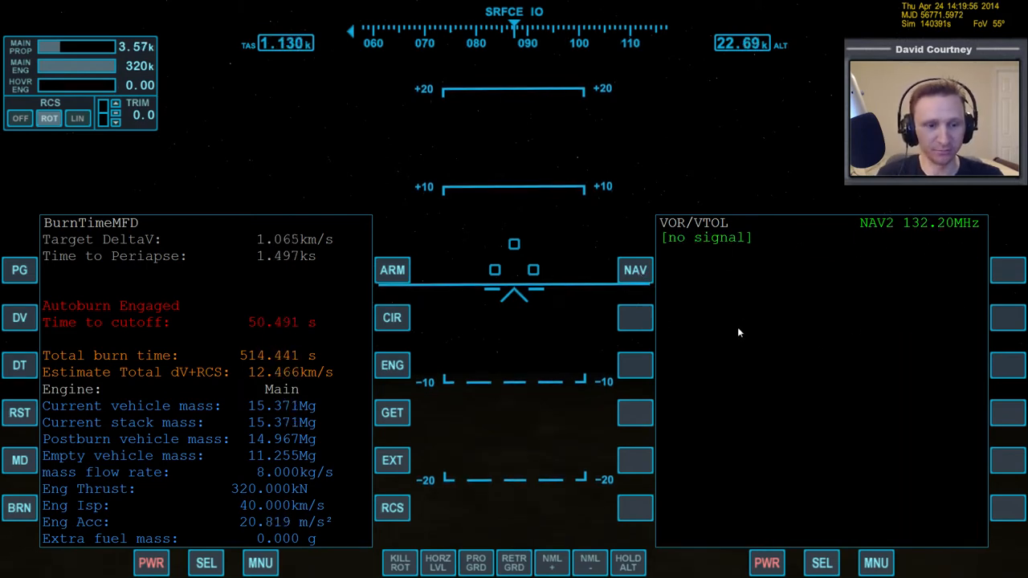
pyautogui.moveTo(808, 267)
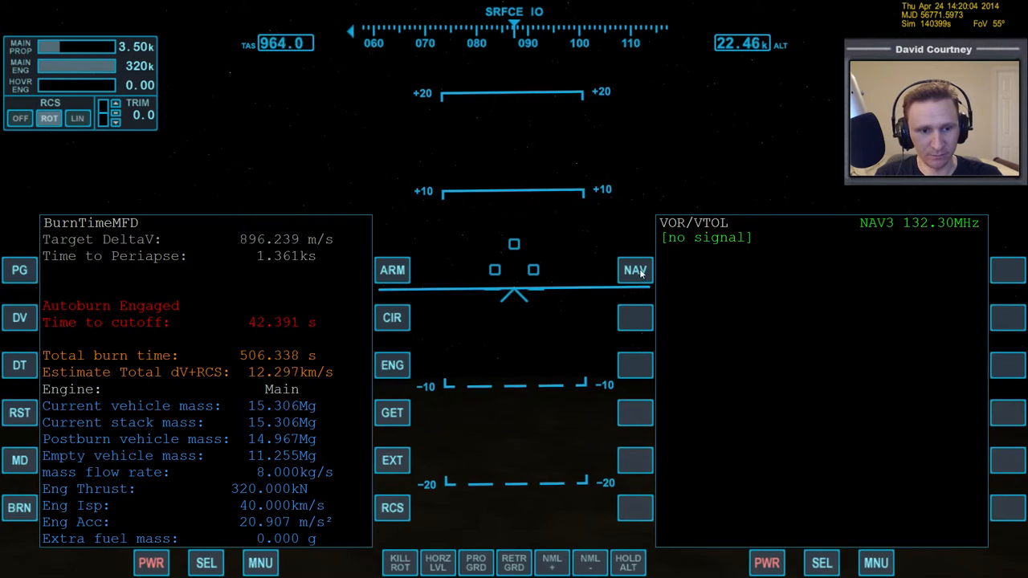
# Step: Select NAV2 at 132.20 MHz for guidance to the IO Base VTOL Pad-01 beacon
pyautogui.click(633, 270)
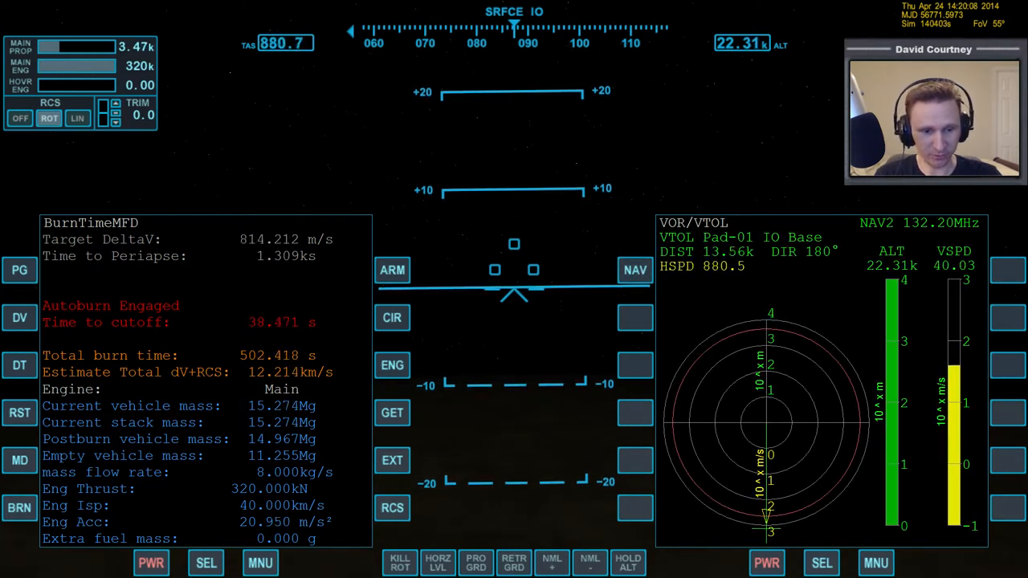
pyautogui.moveTo(688, 327)
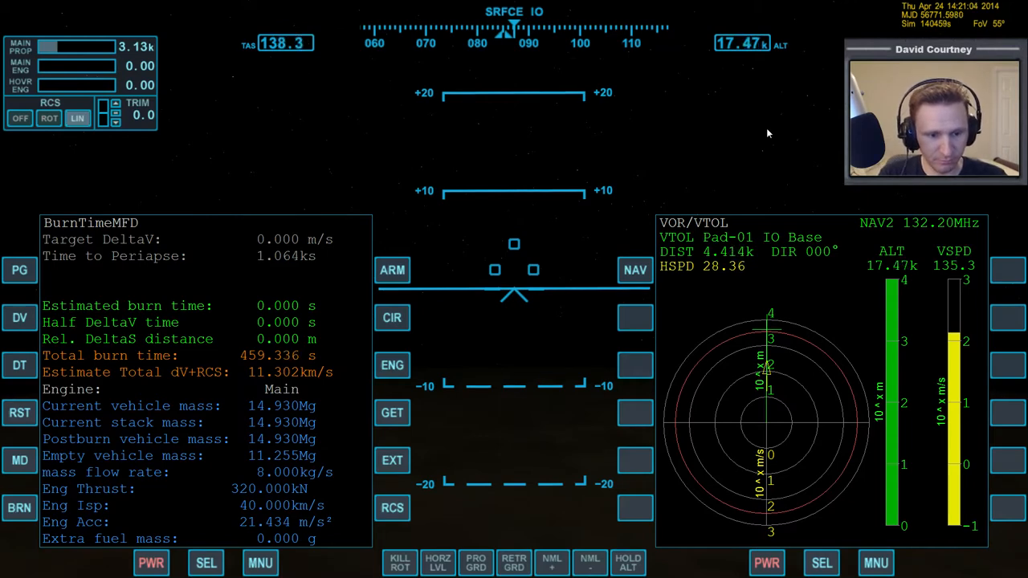
pyautogui.moveTo(819, 185)
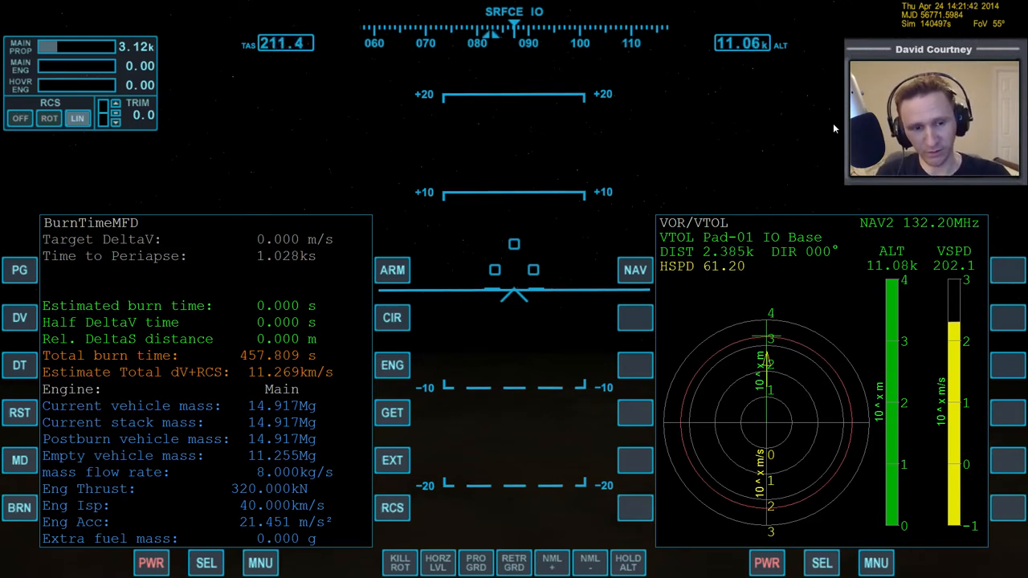
pyautogui.moveTo(801, 169)
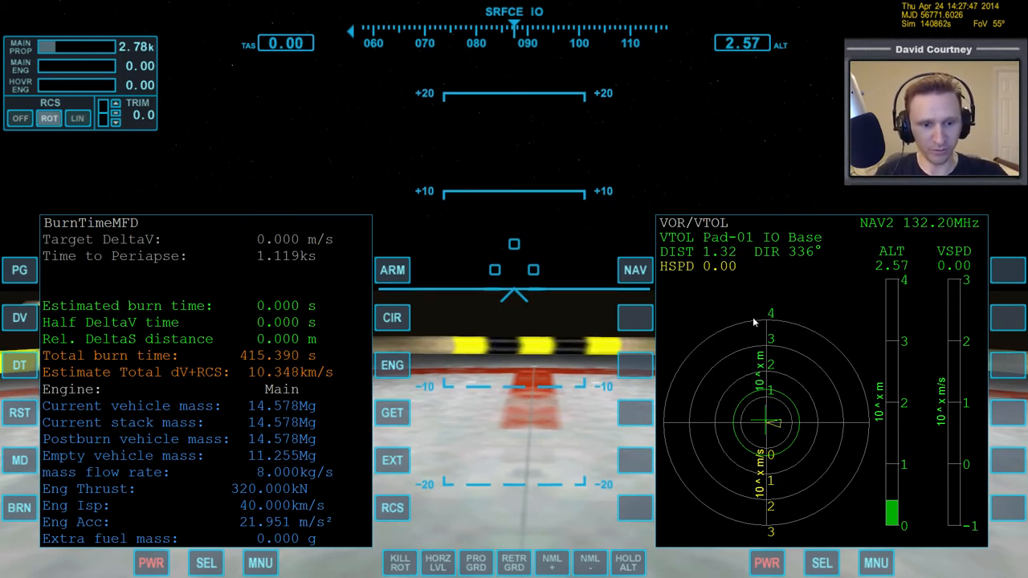
pyautogui.moveTo(767, 437)
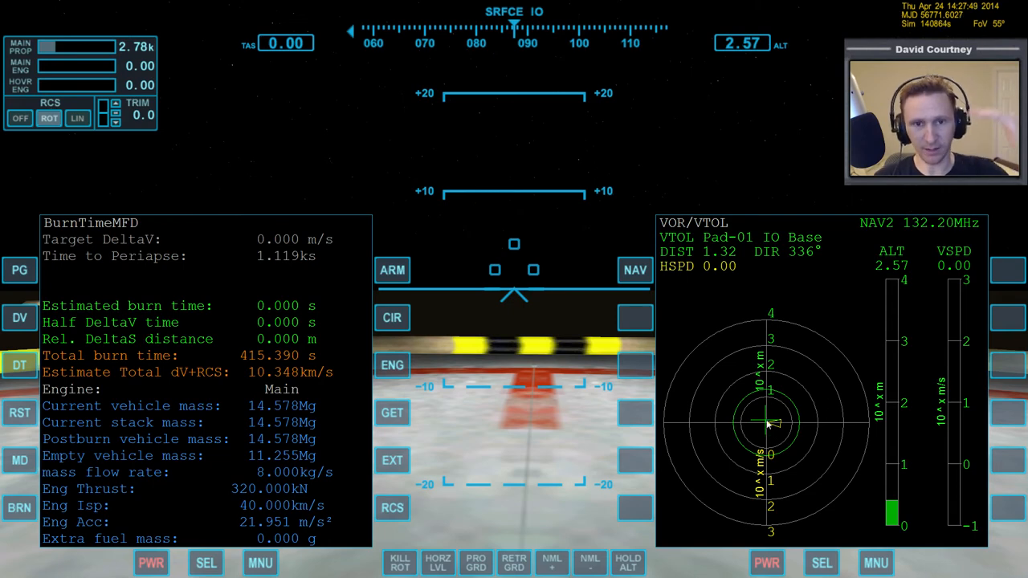
pyautogui.moveTo(920, 294)
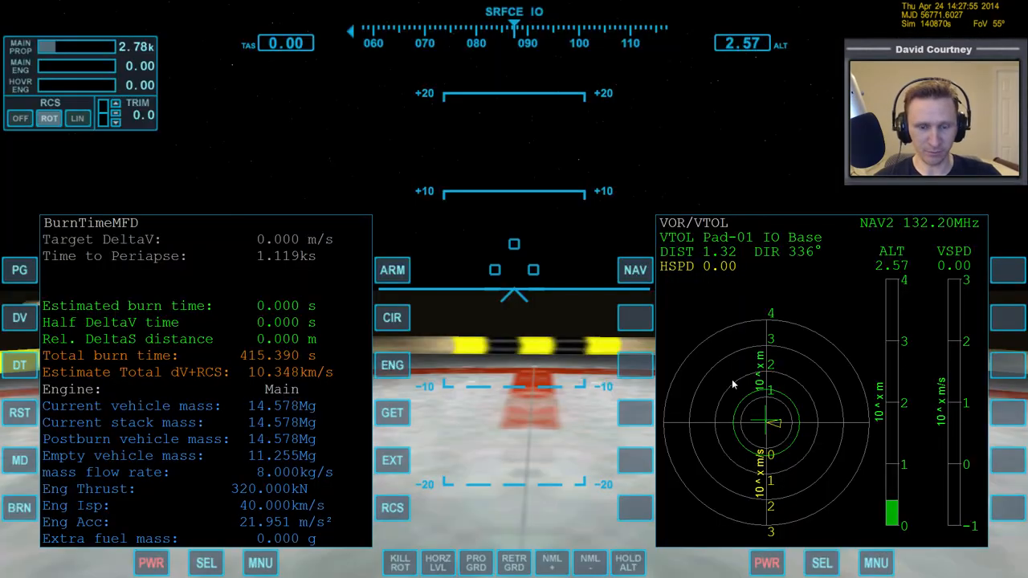
pyautogui.moveTo(802, 425)
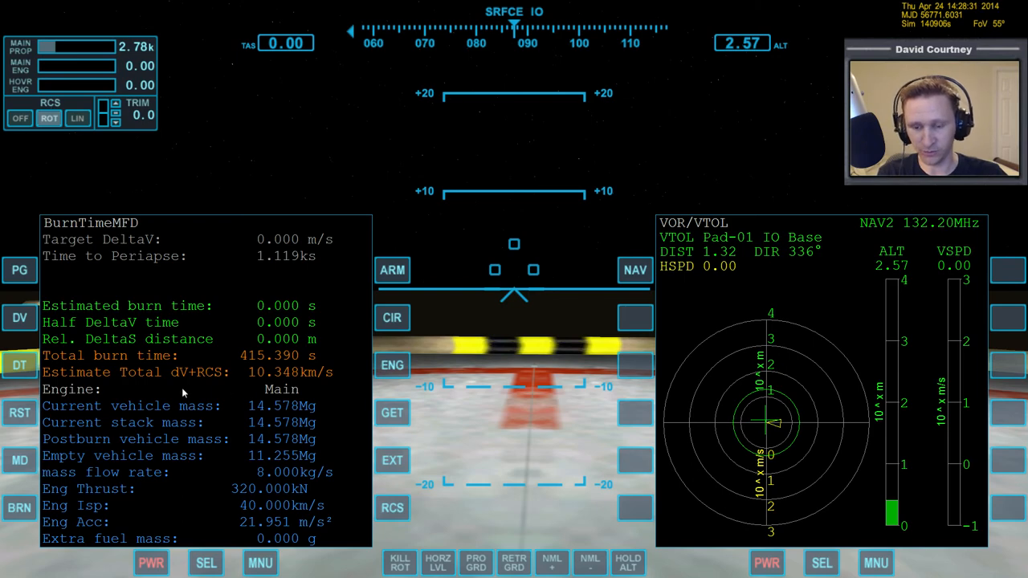
pyautogui.moveTo(255, 383)
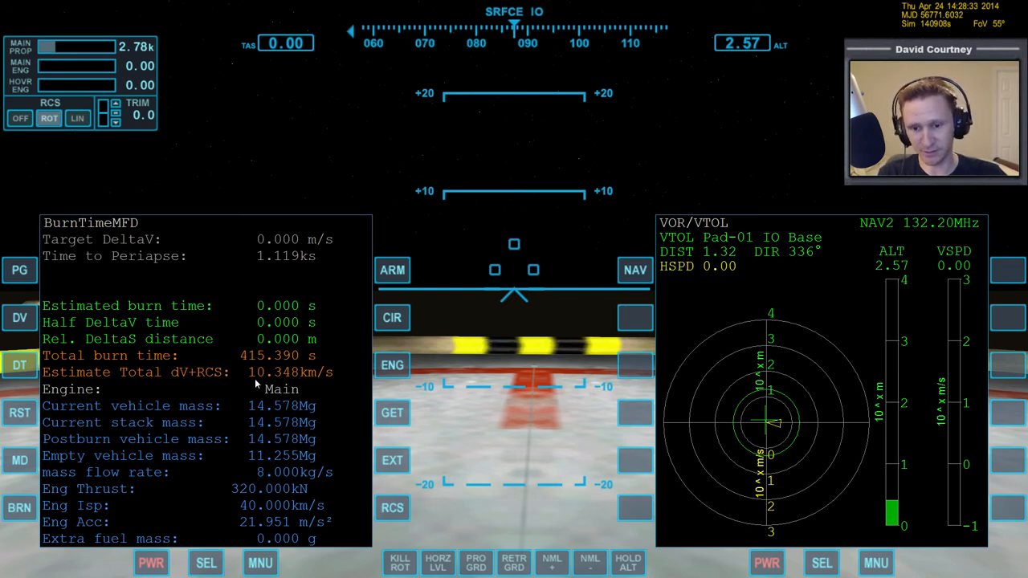
pyautogui.moveTo(492, 427)
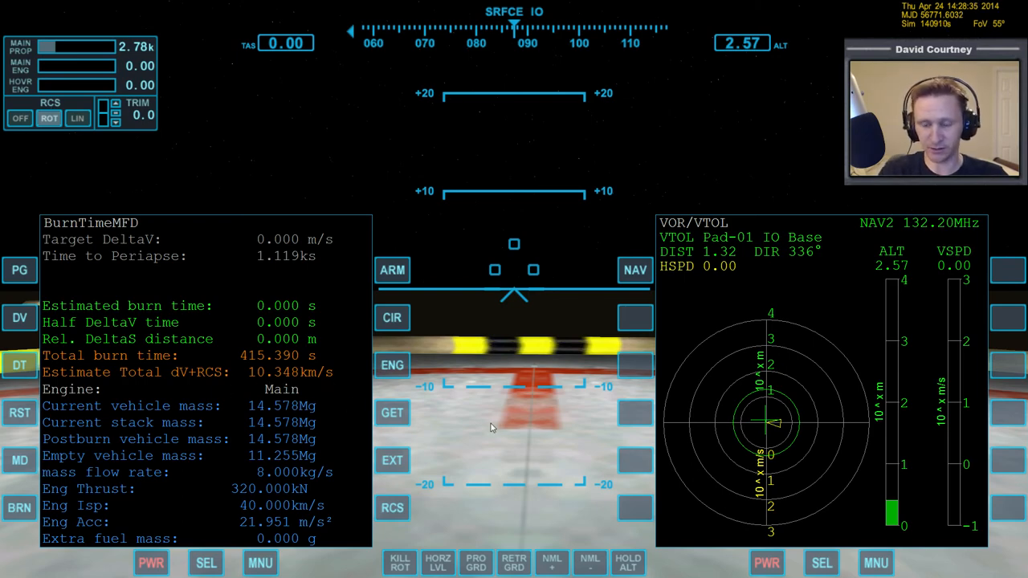
pyautogui.moveTo(469, 420)
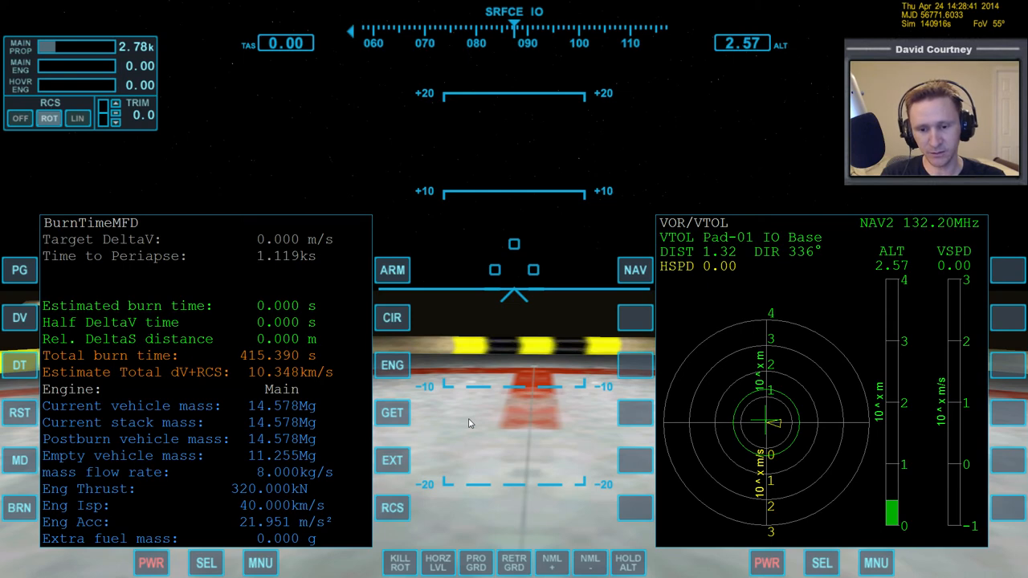
pyautogui.moveTo(325, 354)
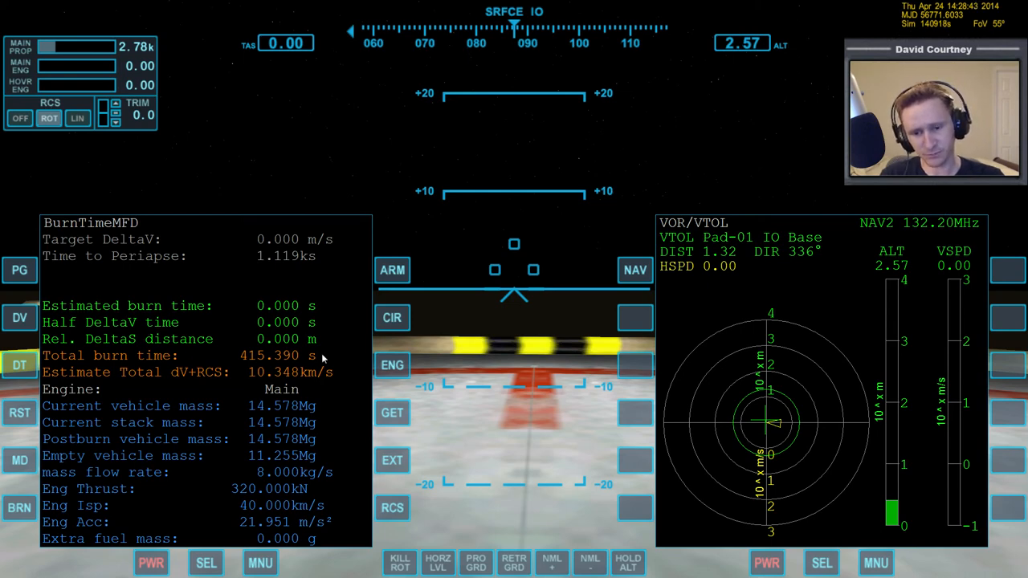
pyautogui.moveTo(273, 372)
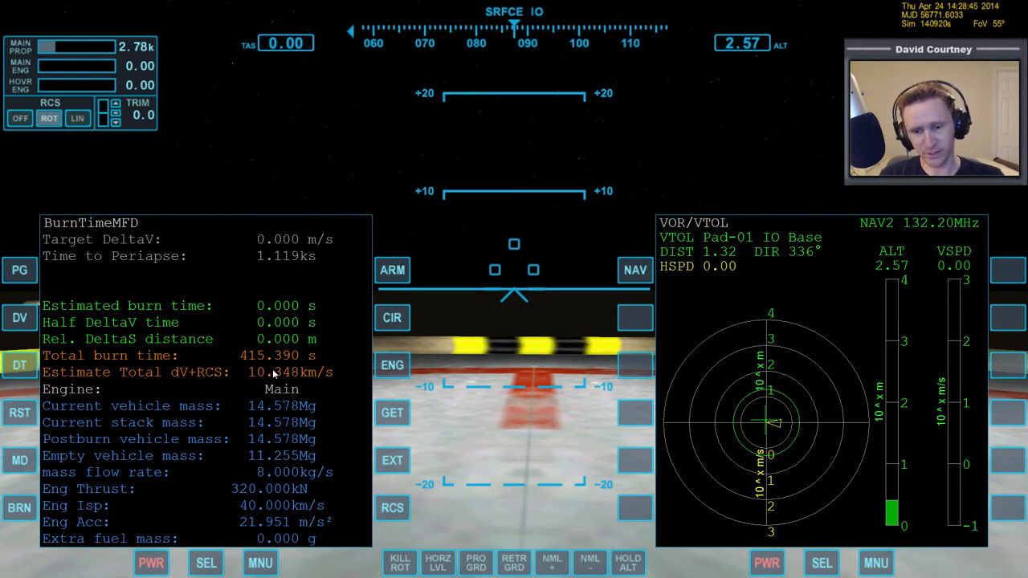